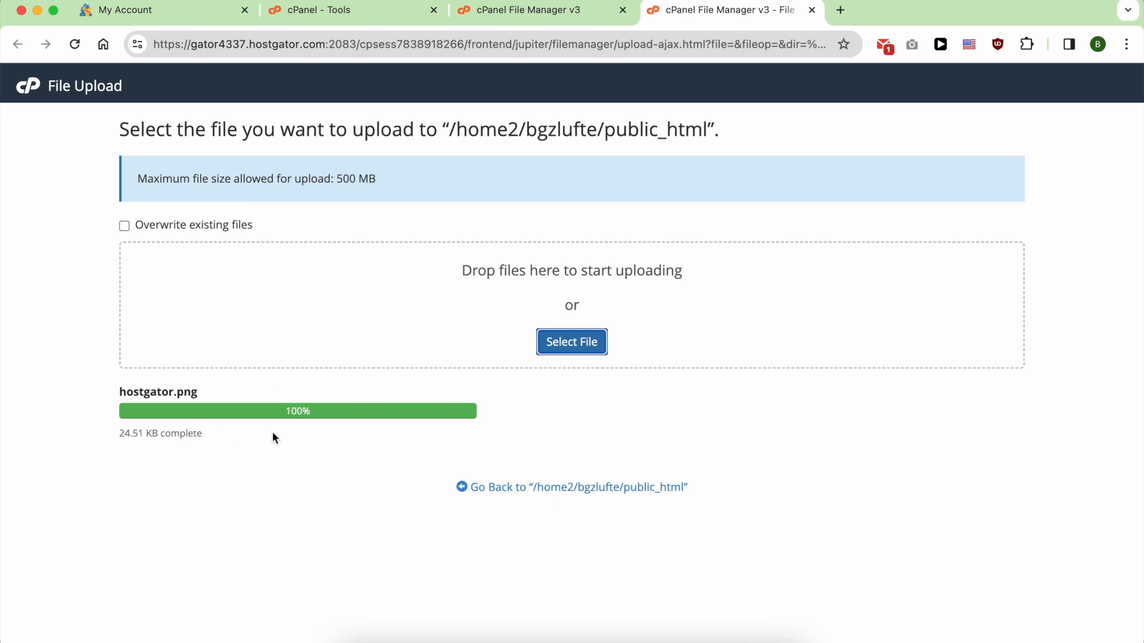
Let the hostgator.png upload to public_html reach 100% complete
{"action": "left_click", "coordinate": [161, 10]}
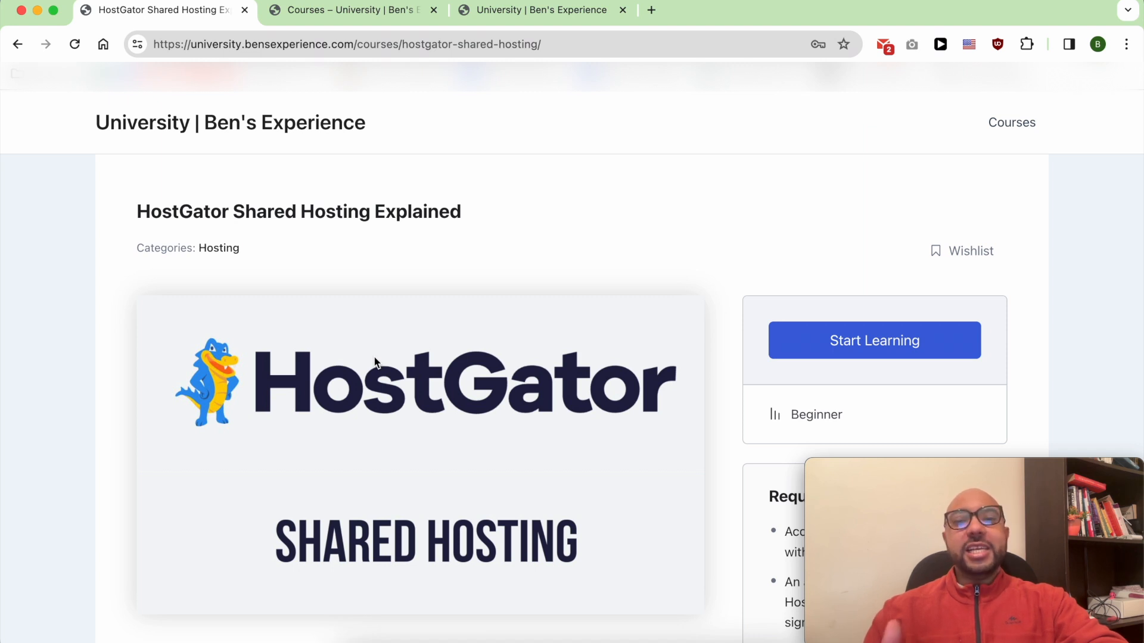
Scroll the HostGator course page and open My Account
{"action": "scroll", "scroll_direction": "down", "scroll_amount": 3}
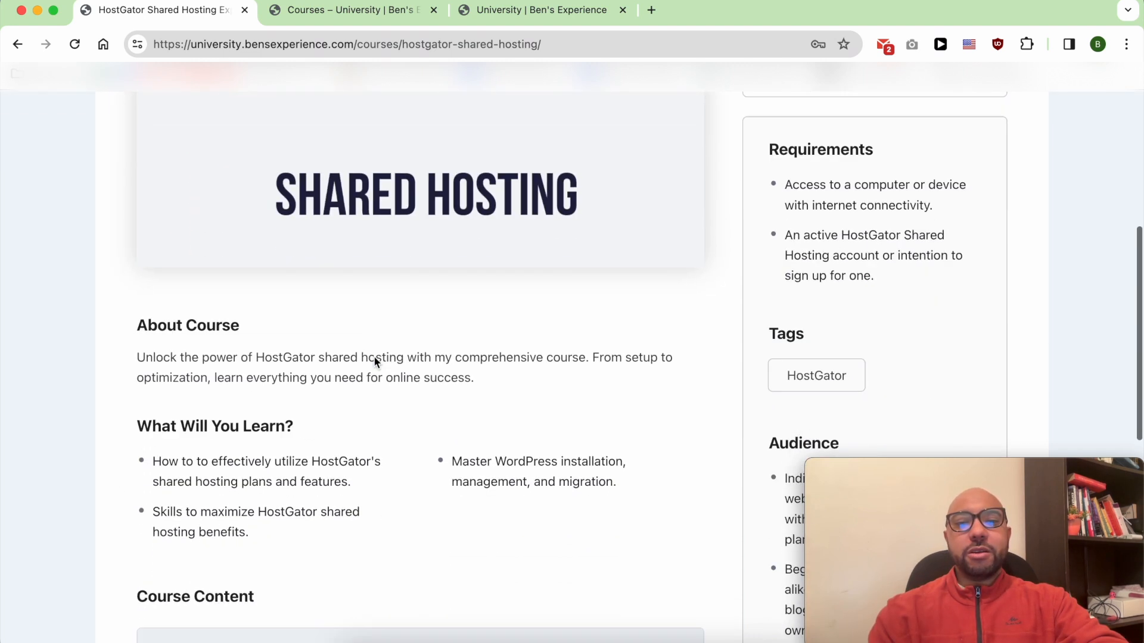
{"action": "scroll", "scroll_direction": "down", "scroll_amount": 3}
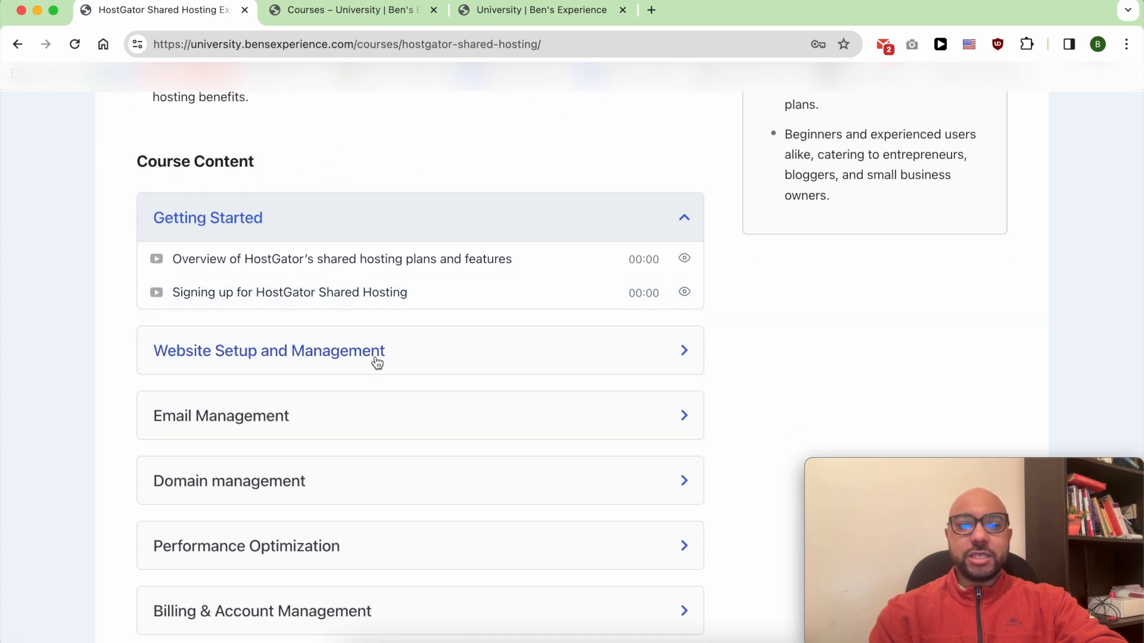
{"action": "left_click", "coordinate": [269, 350]}
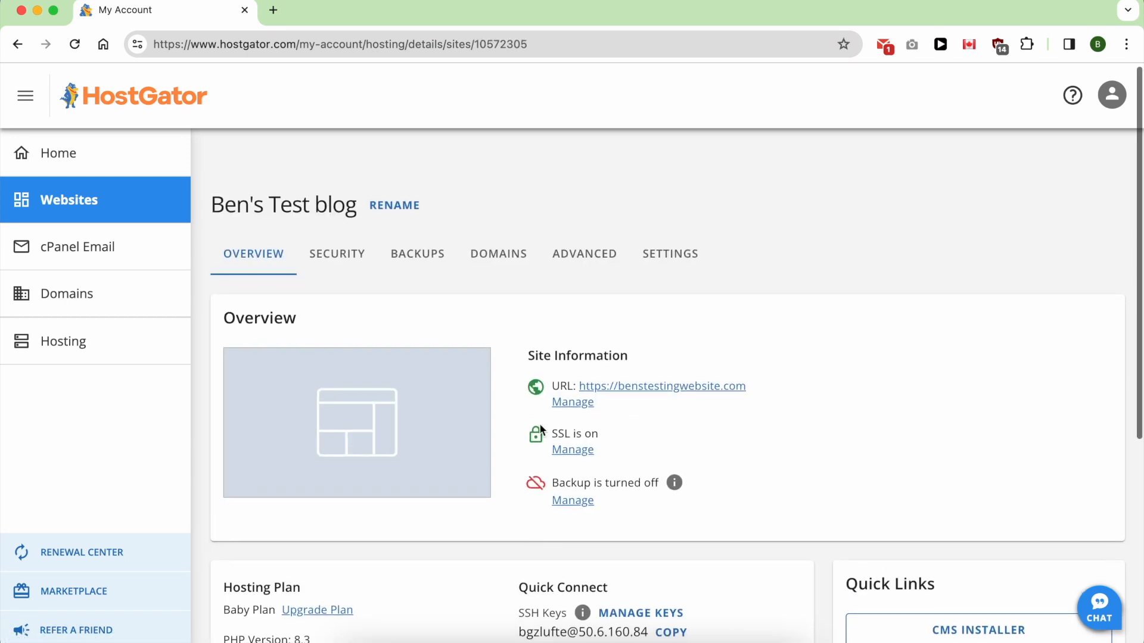
From the test blog's Advanced tab, open cPanel and bring File Manager into view
{"action": "left_click", "coordinate": [584, 253]}
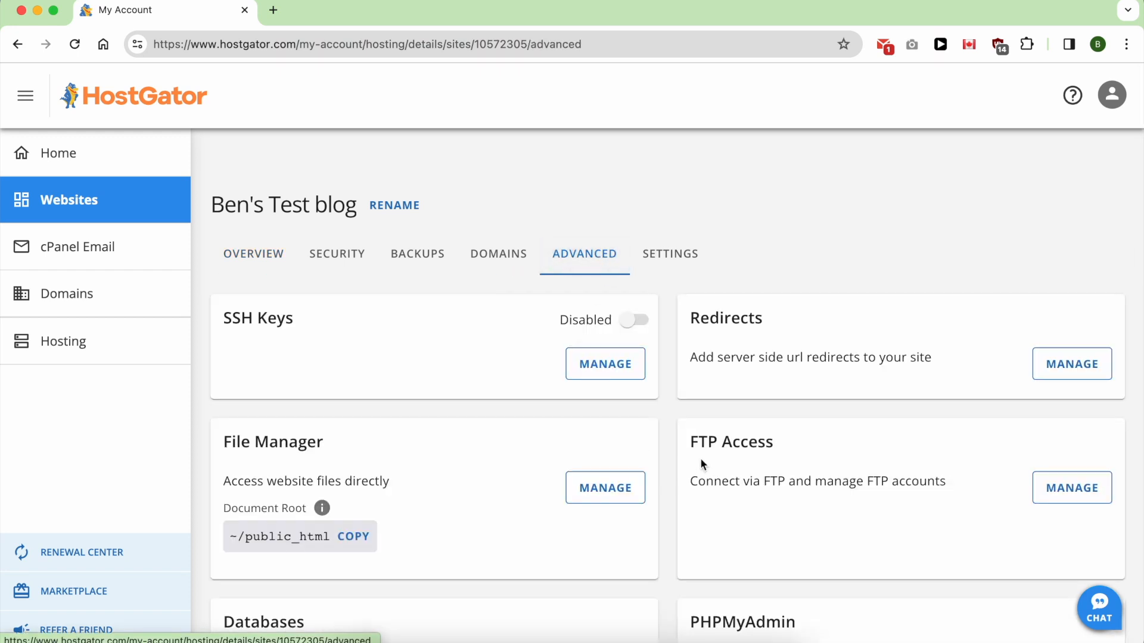
{"action": "scroll", "scroll_direction": "down", "scroll_amount": 3}
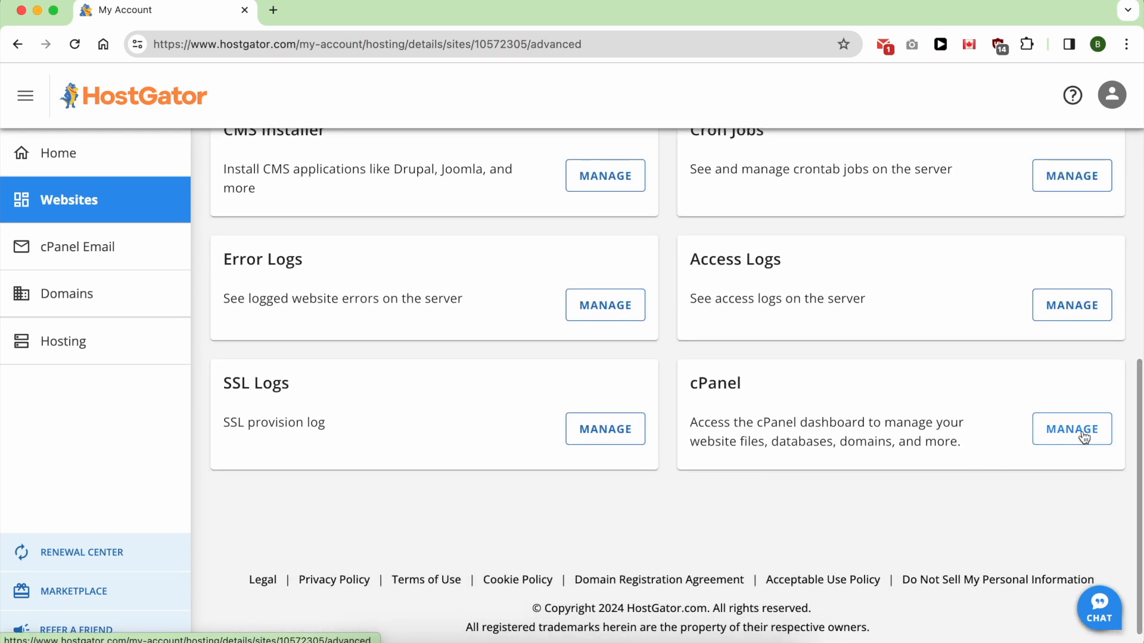
{"action": "left_click", "coordinate": [1070, 429]}
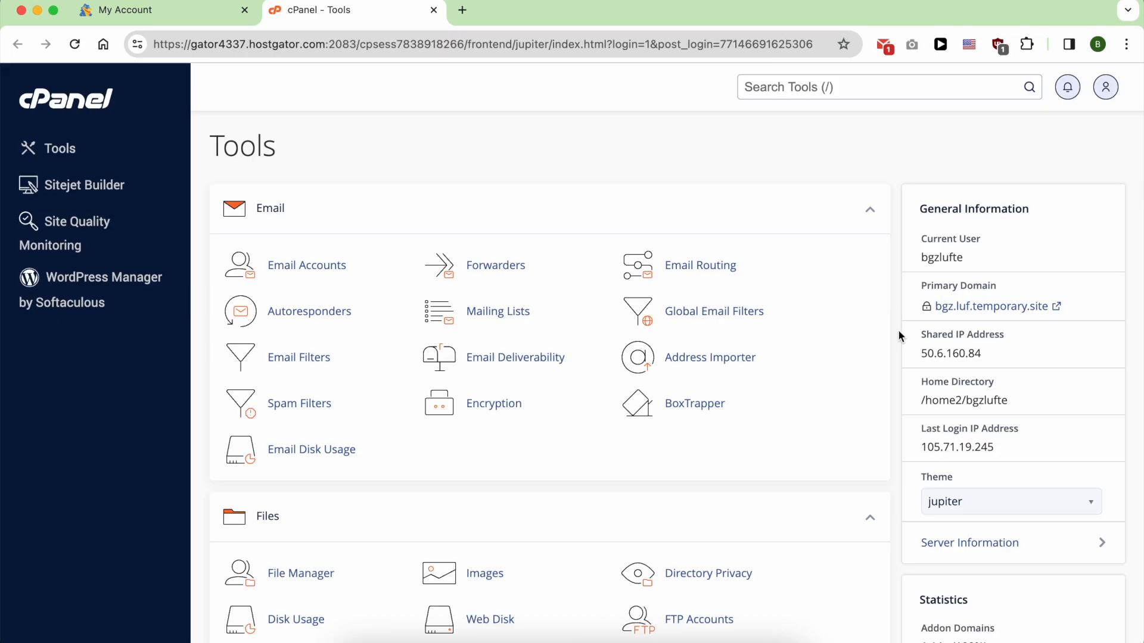
{"action": "mouse_move", "coordinate": [291, 221]}
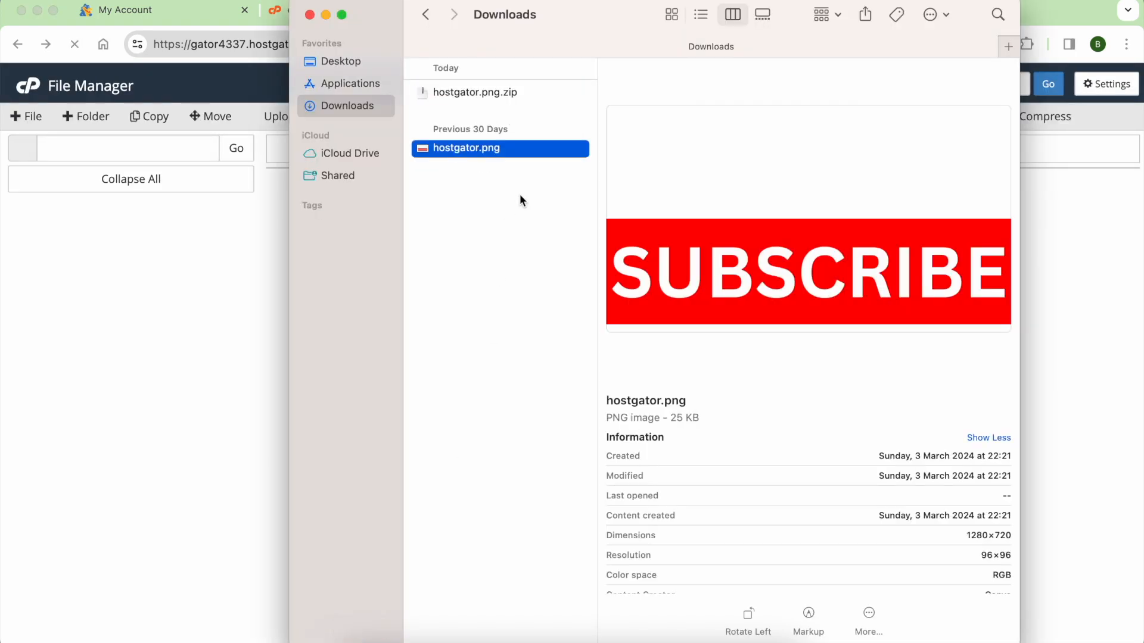
{"action": "left_click", "coordinate": [475, 93]}
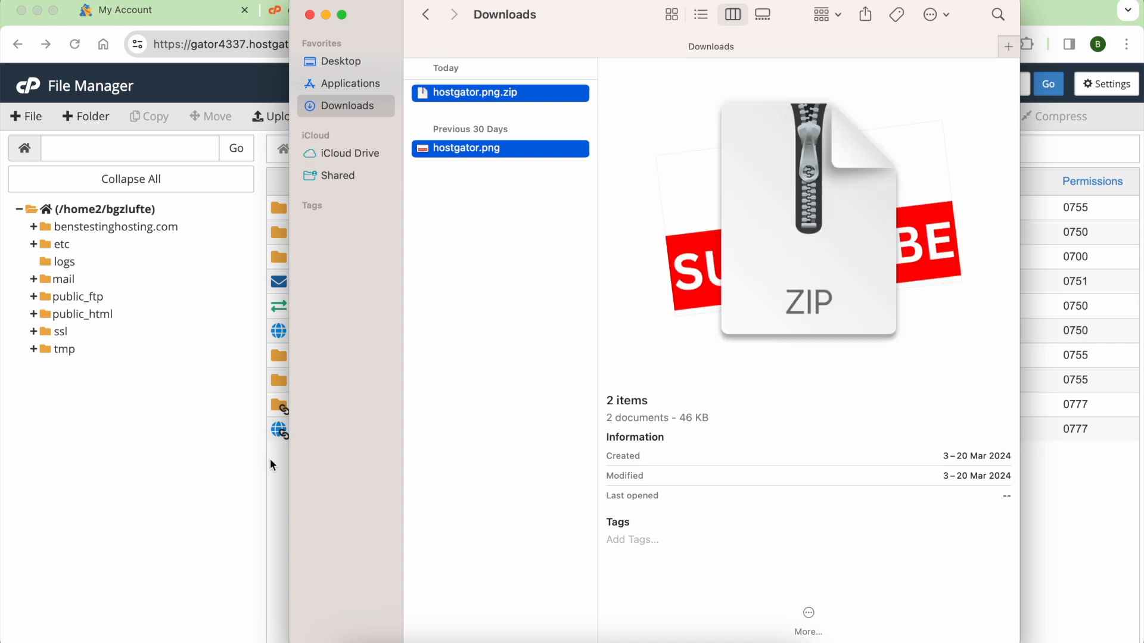
{"action": "left_click", "coordinate": [540, 10]}
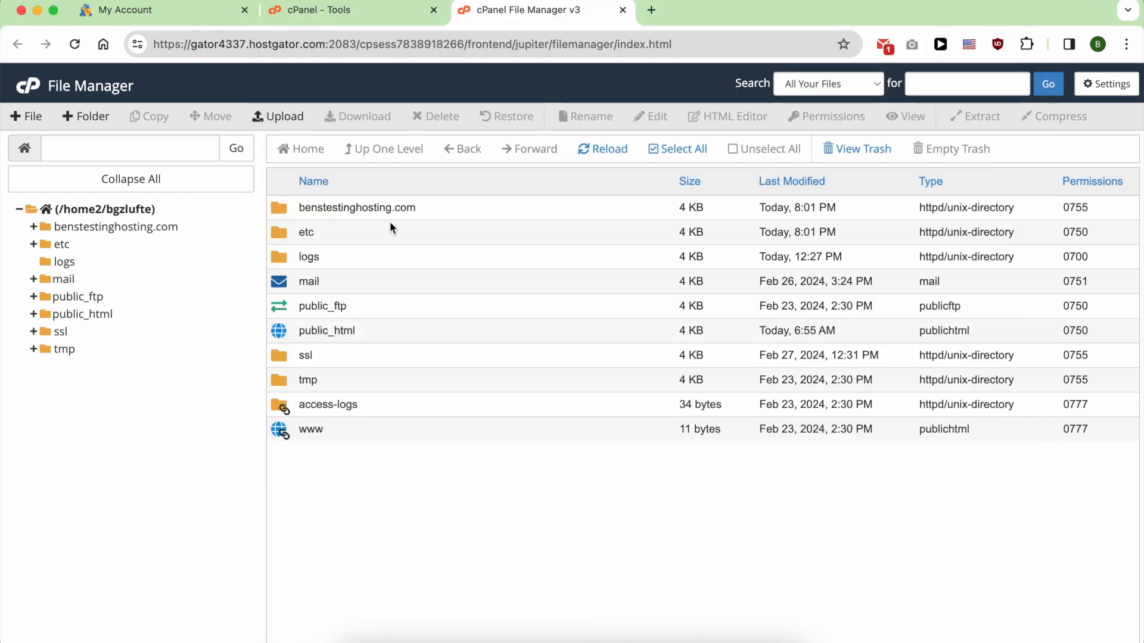
{"action": "mouse_move", "coordinate": [374, 336]}
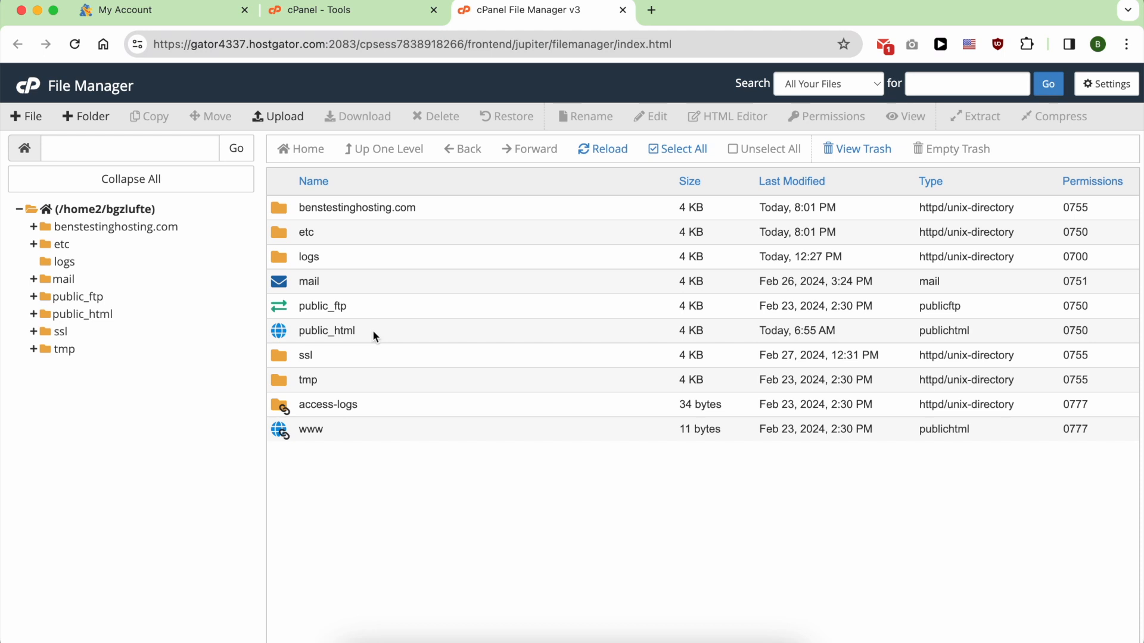
Open public_html, select favicon.ico, and bring up the upload page
{"action": "double_click", "coordinate": [327, 331]}
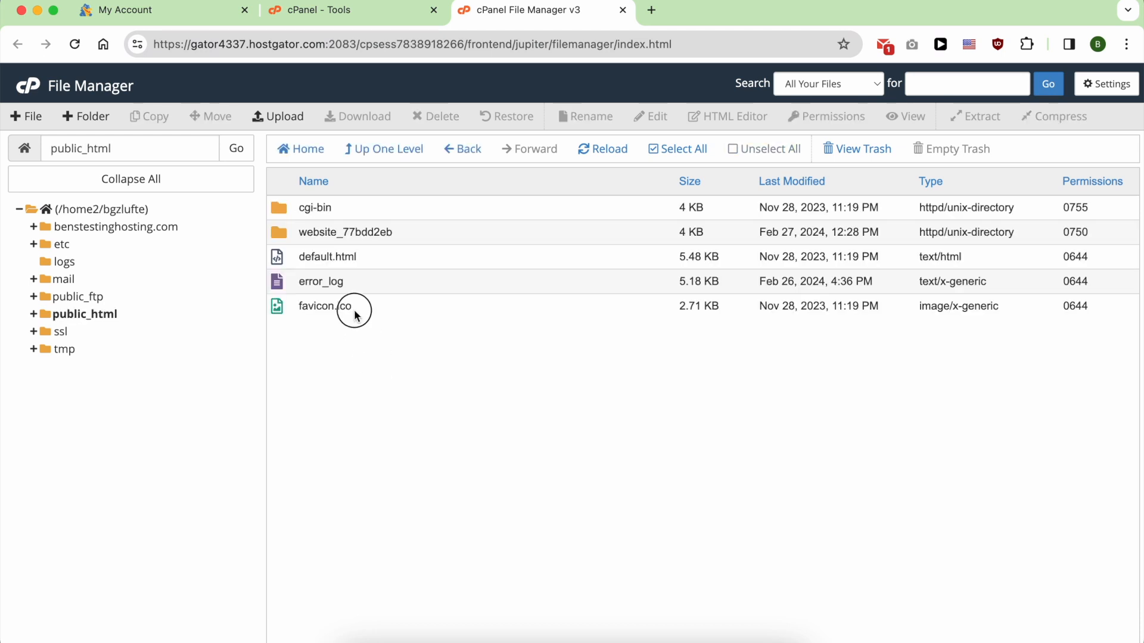
{"action": "left_click", "coordinate": [324, 305]}
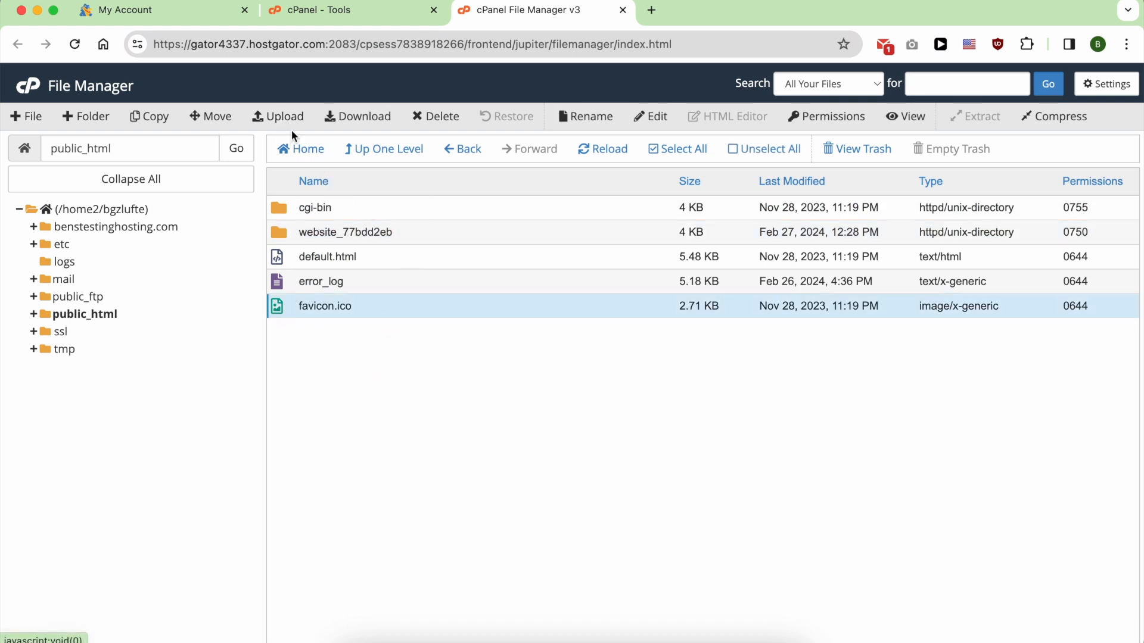
{"action": "left_click", "coordinate": [277, 116]}
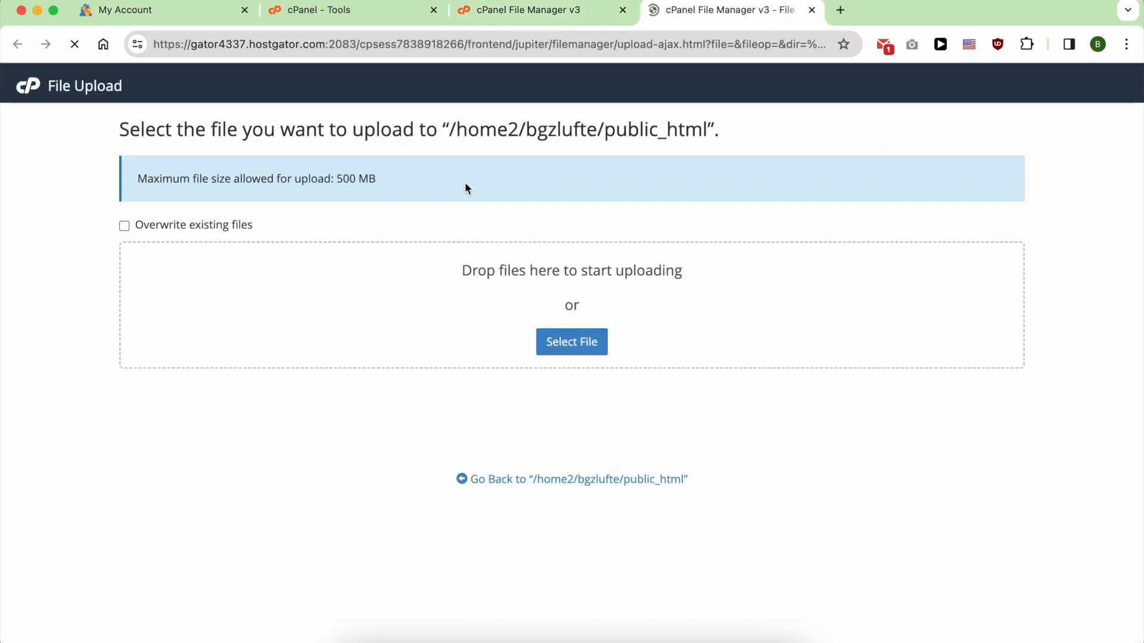
Browse Downloads in the file picker, choosing between hostgator.png.zip and hostgator.png
{"action": "left_click", "coordinate": [571, 341]}
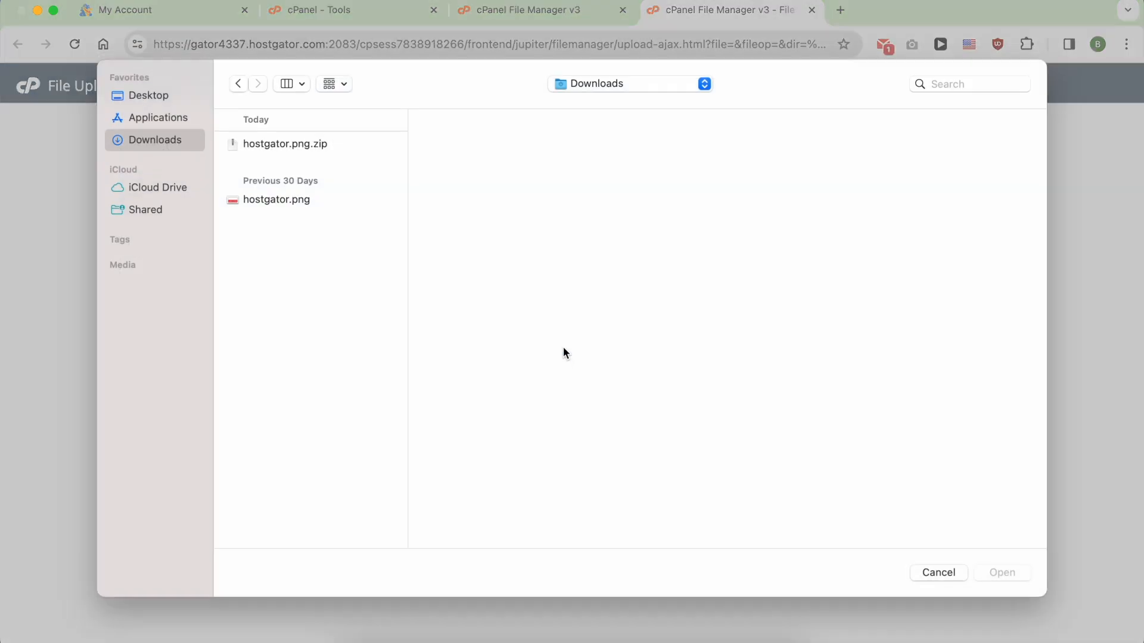
{"action": "left_click", "coordinate": [285, 144]}
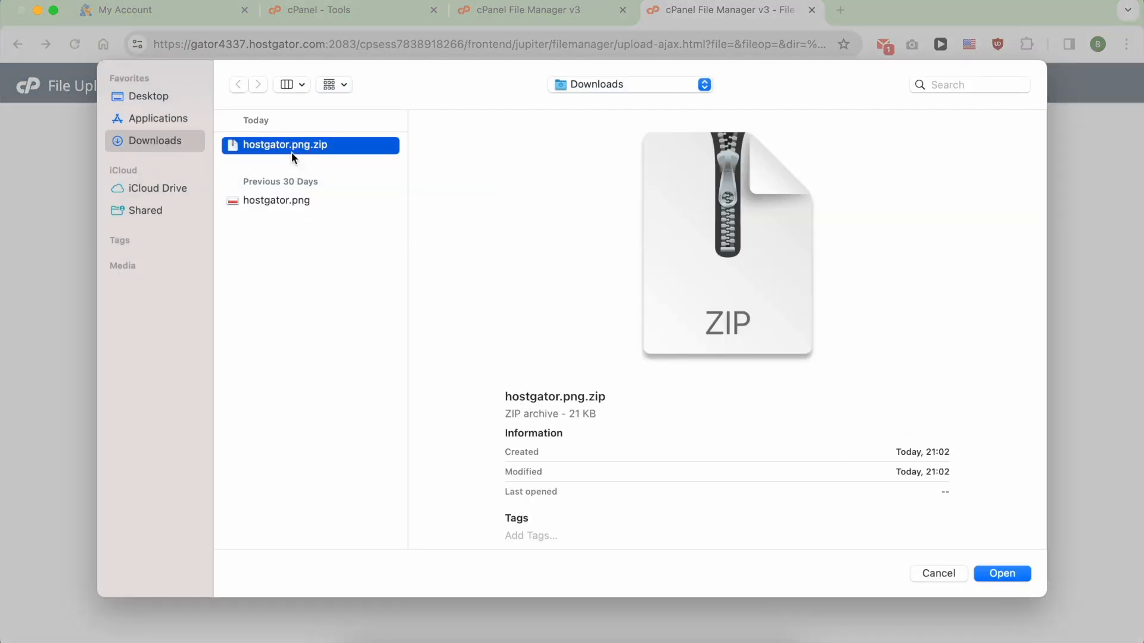
{"action": "left_click", "coordinate": [277, 200]}
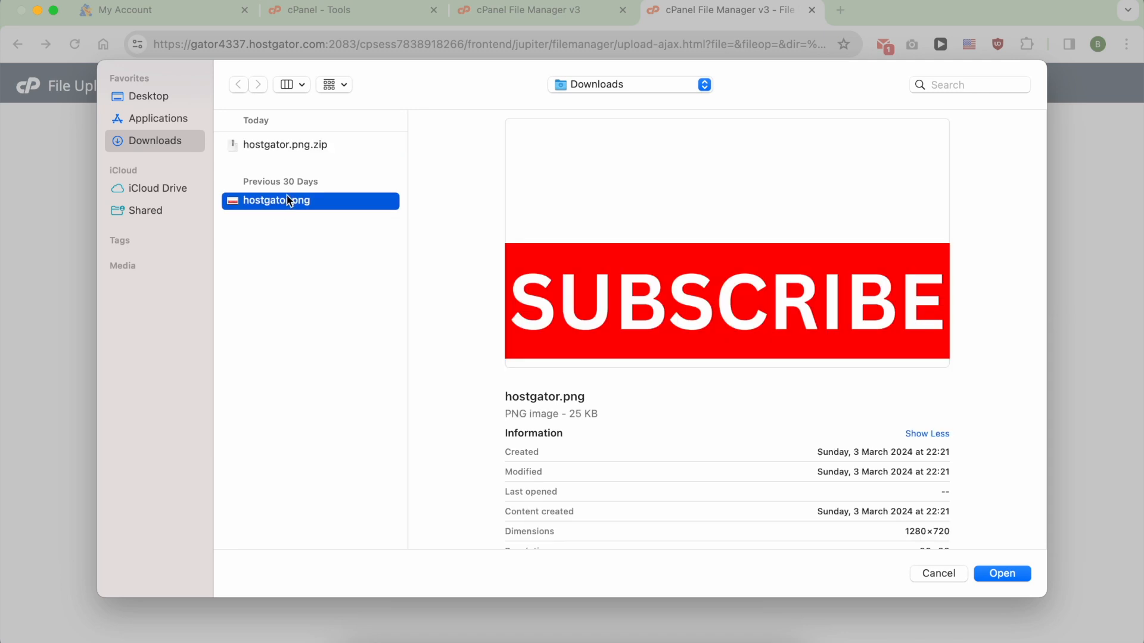
{"action": "left_click", "coordinate": [286, 144]}
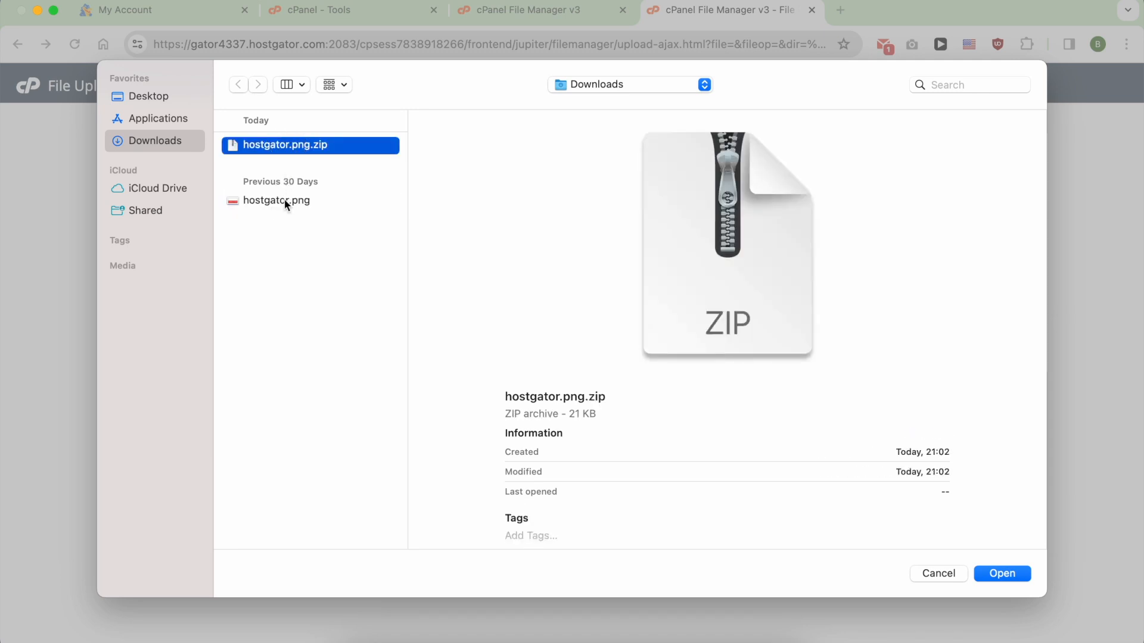
{"action": "left_click", "coordinate": [276, 201]}
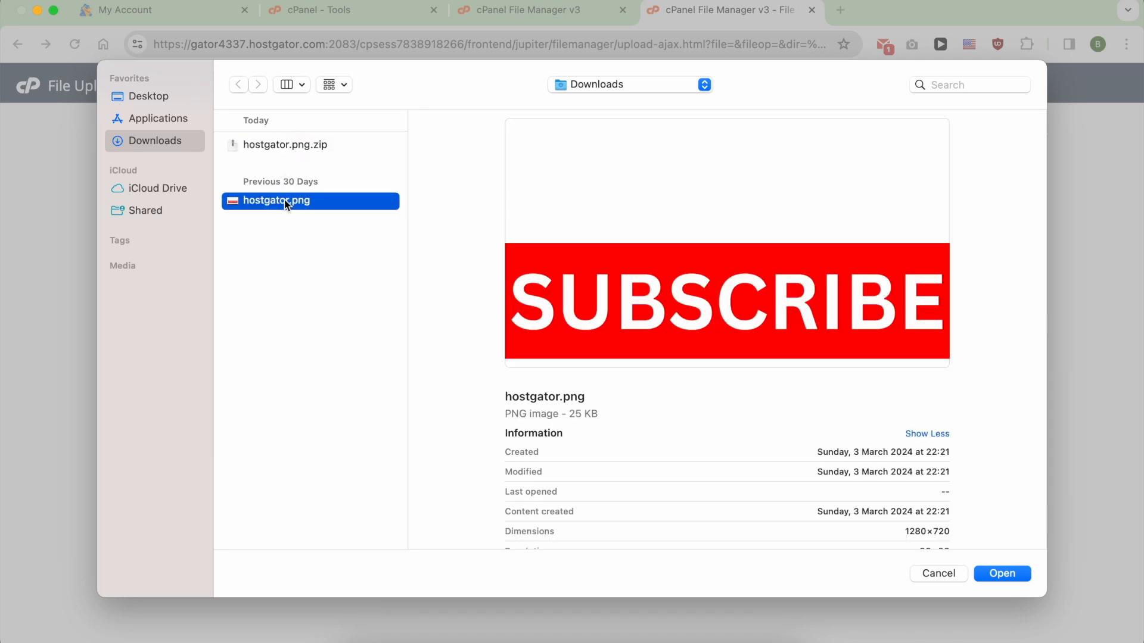
{"action": "left_click", "coordinate": [938, 573]}
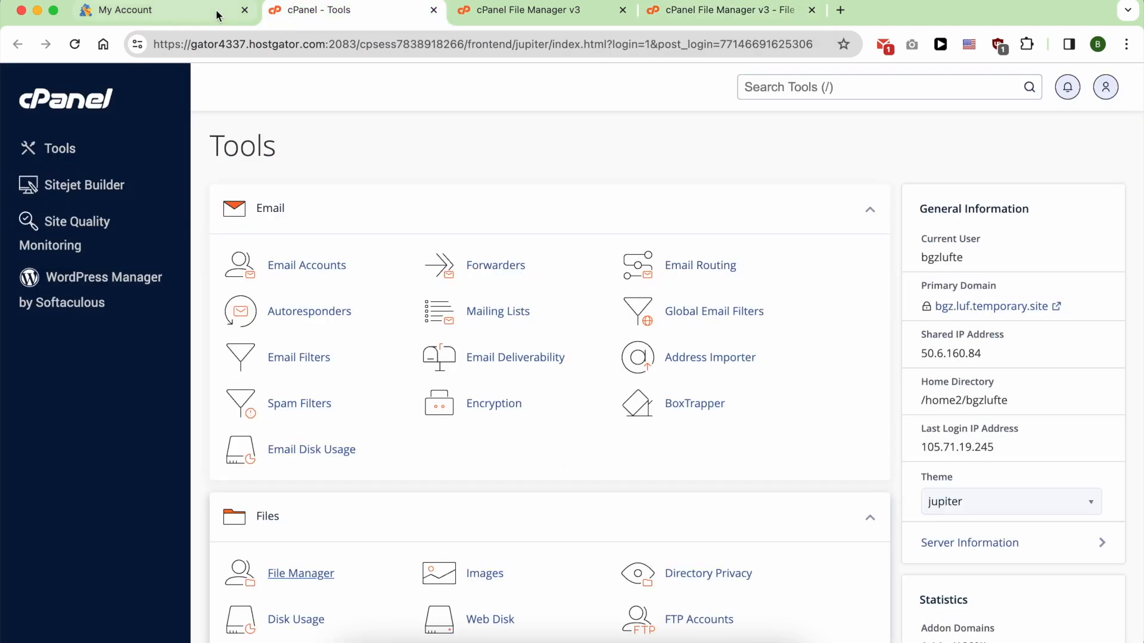
Load benstestingwebsite.com/hostgator.png live, then return to the public_html listing
{"action": "left_click", "coordinate": [131, 9]}
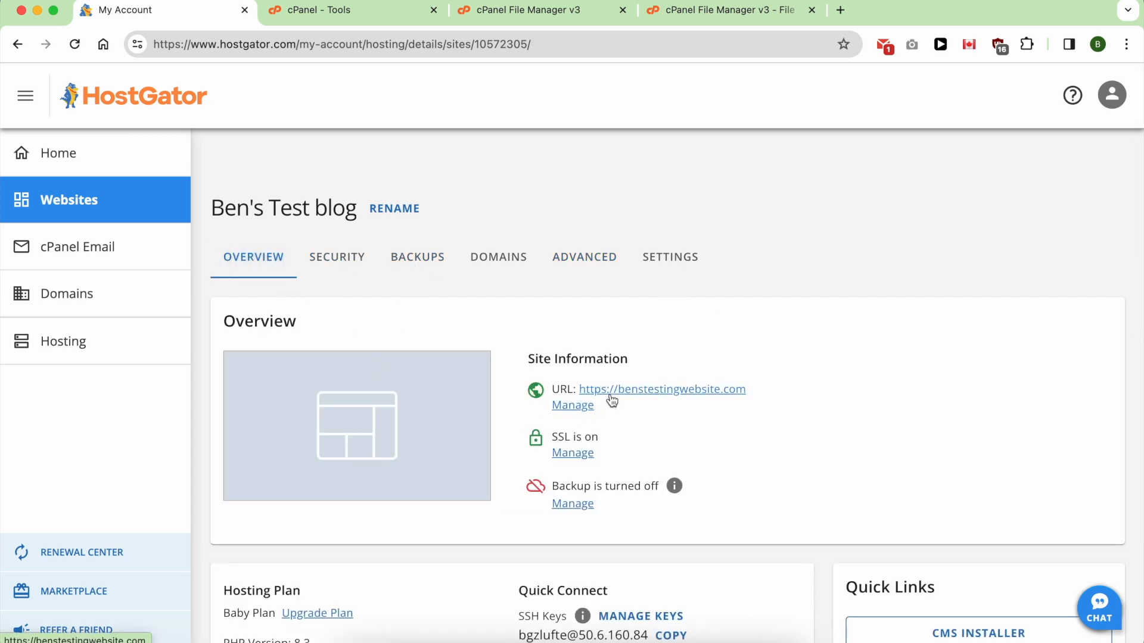
{"action": "left_click", "coordinate": [660, 389]}
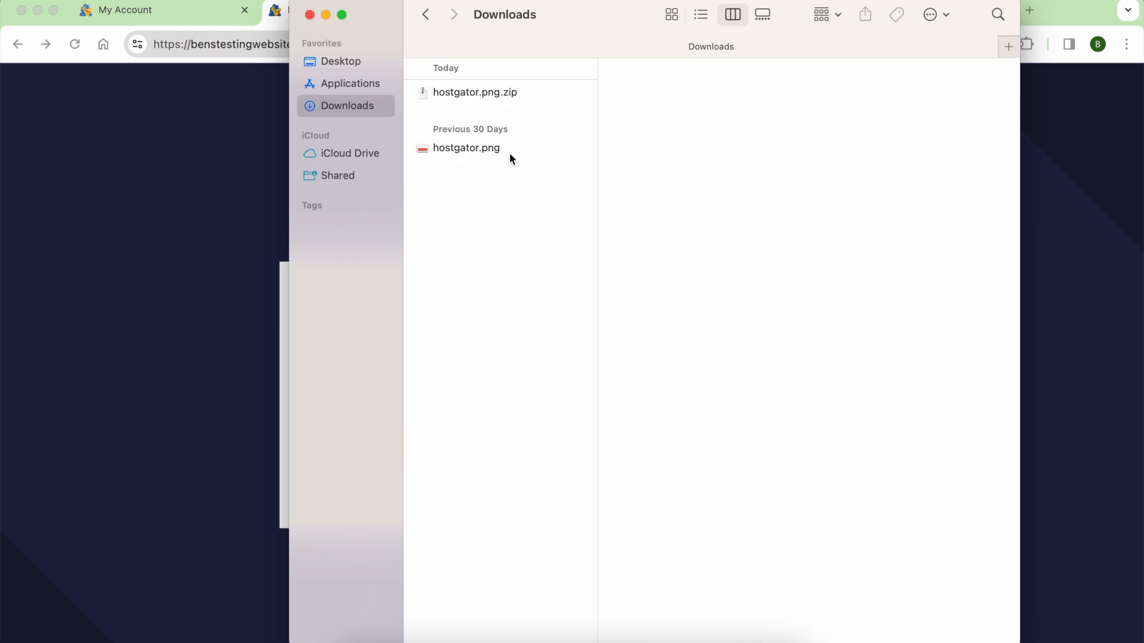
{"action": "left_click", "coordinate": [466, 147]}
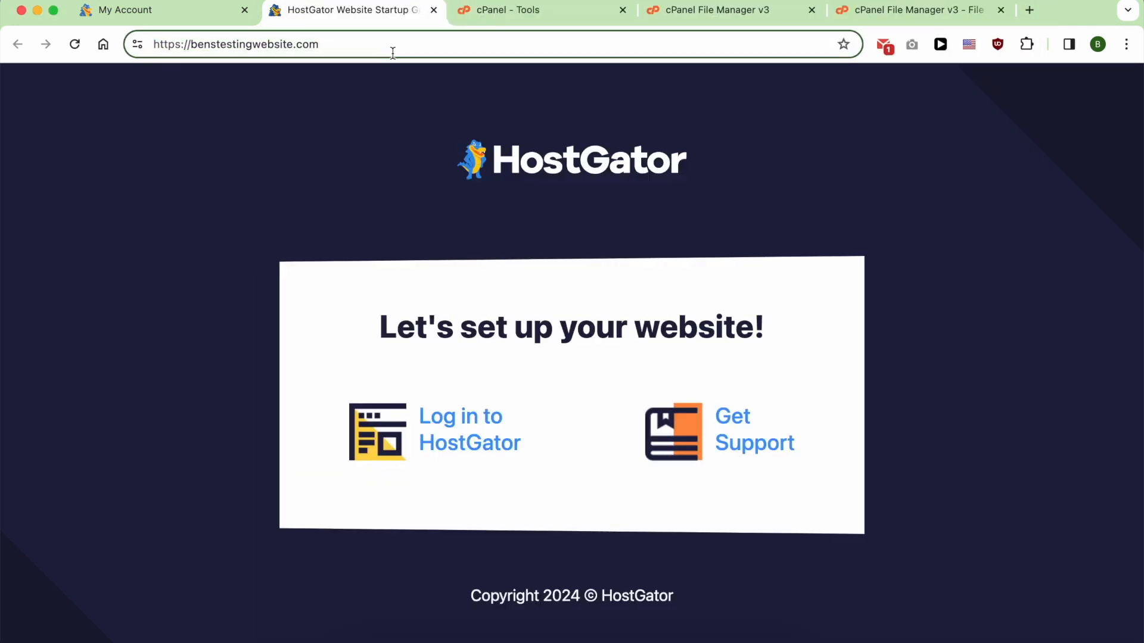
{"action": "type", "text": "/hostgator.png"}
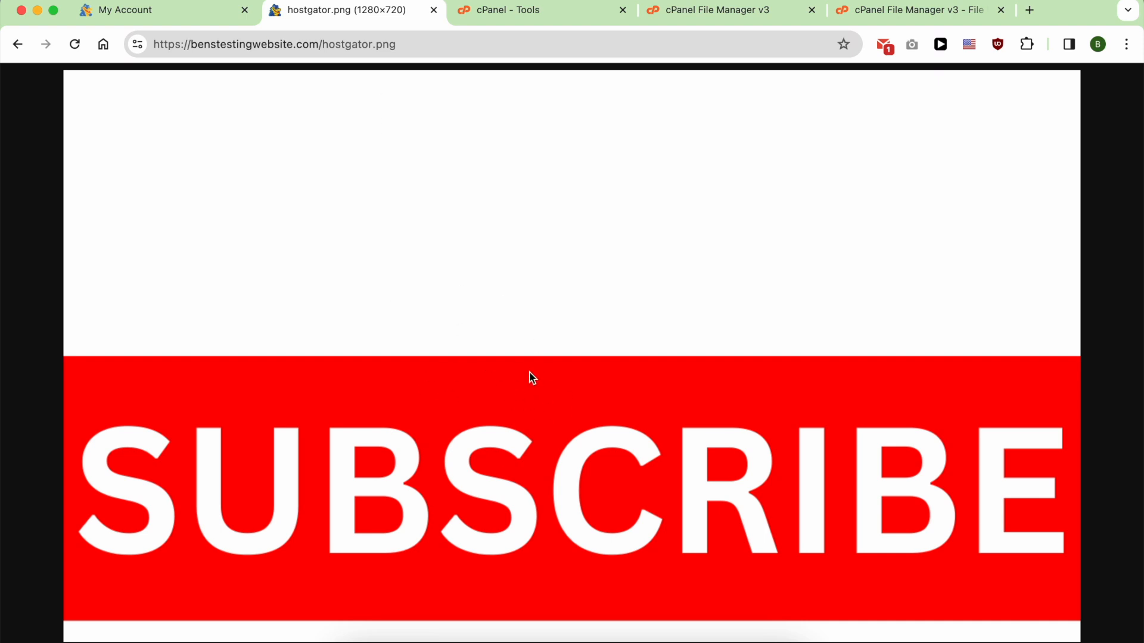
{"action": "left_click", "coordinate": [707, 10]}
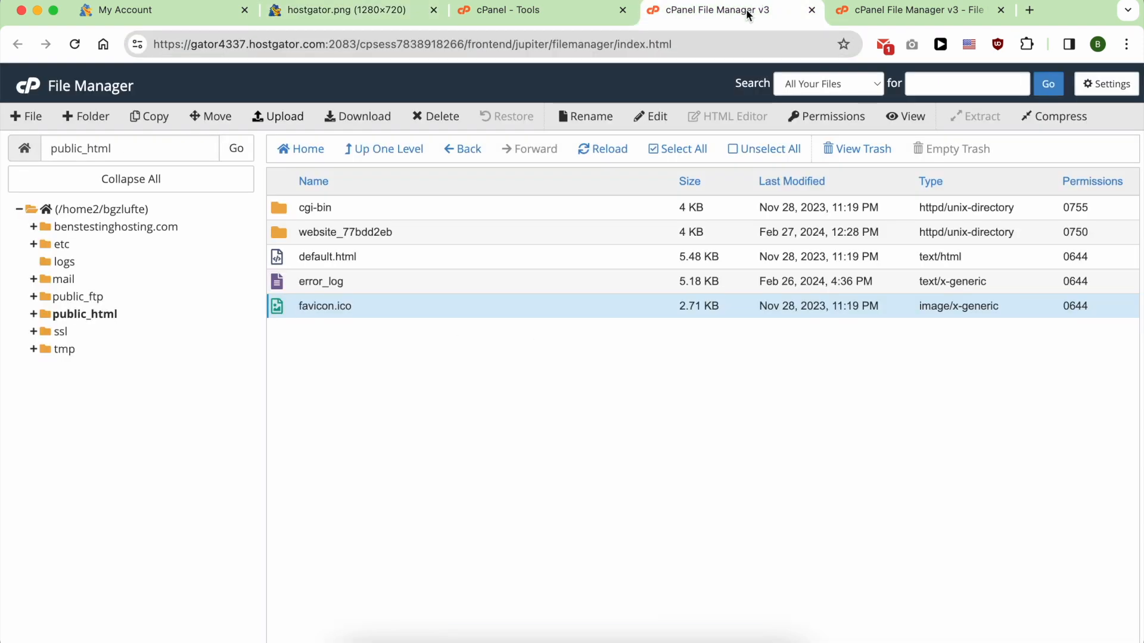
{"action": "mouse_move", "coordinate": [429, 389]}
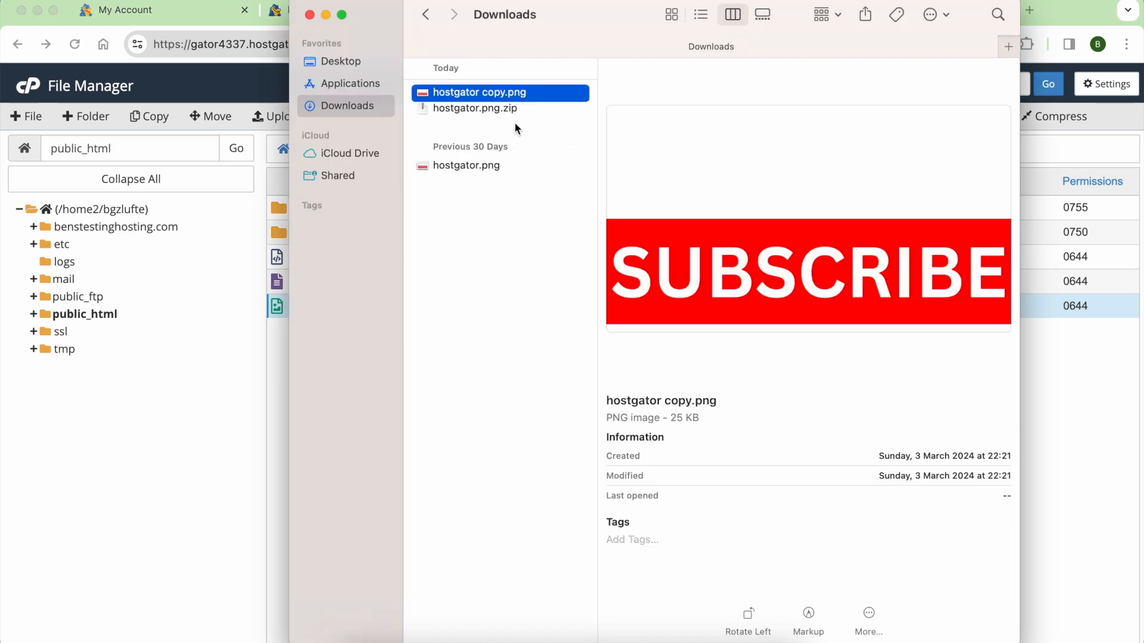
Compress hostgator.png and hostgator copy.png into Archive.zip, then reopen the public_html upload page
{"action": "right_click", "coordinate": [465, 165]}
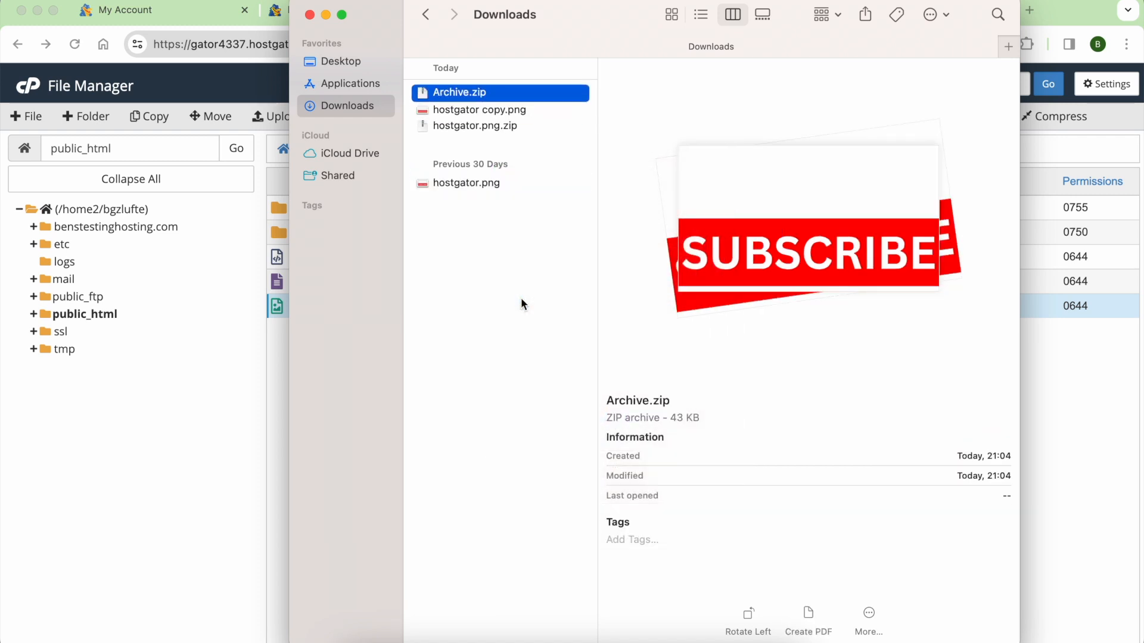
{"action": "left_click", "coordinate": [499, 93]}
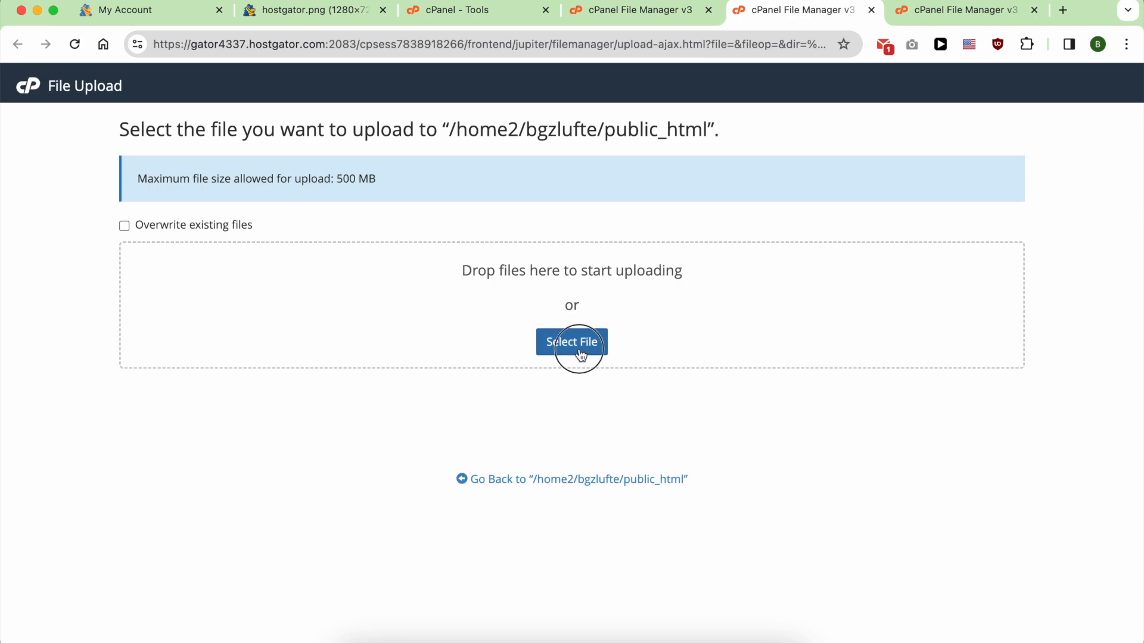
Upload Archive.zip (41.8 KB) from Downloads and view the updated public_html listing
{"action": "left_click", "coordinate": [571, 341]}
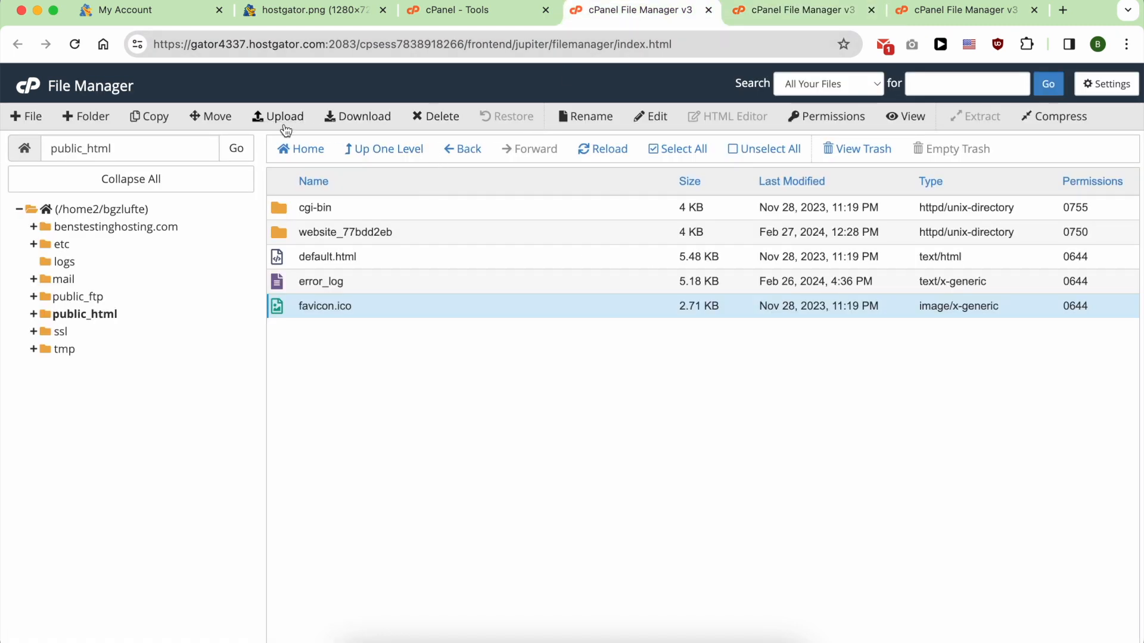
{"action": "left_click", "coordinate": [609, 149]}
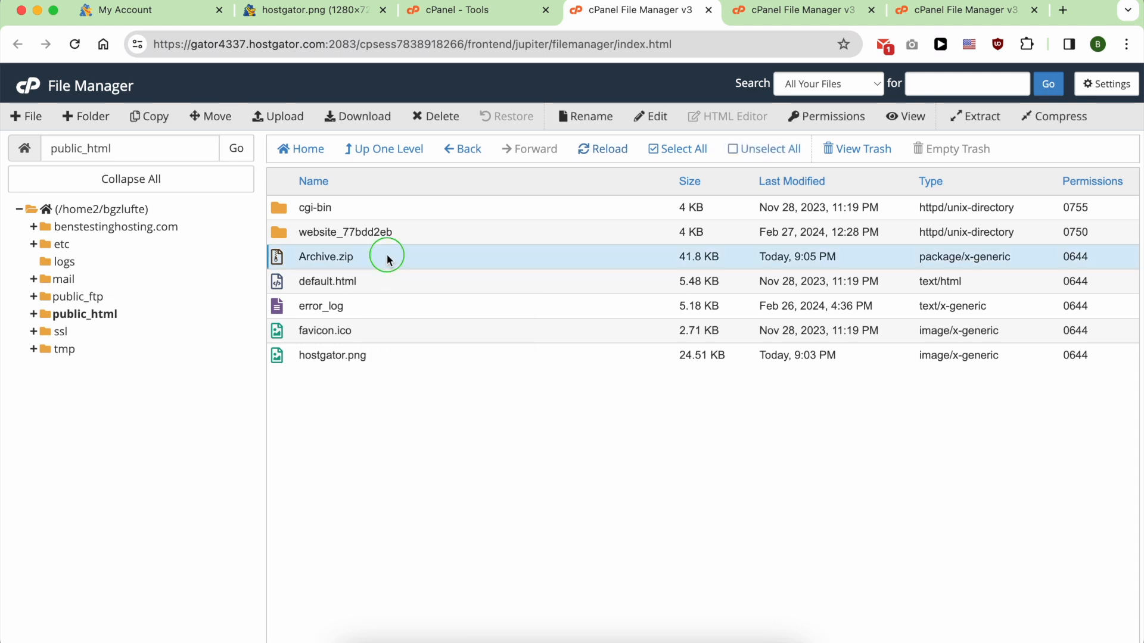
Extract Archive.zip into /public_html and close the extraction results
{"action": "right_click", "coordinate": [325, 256]}
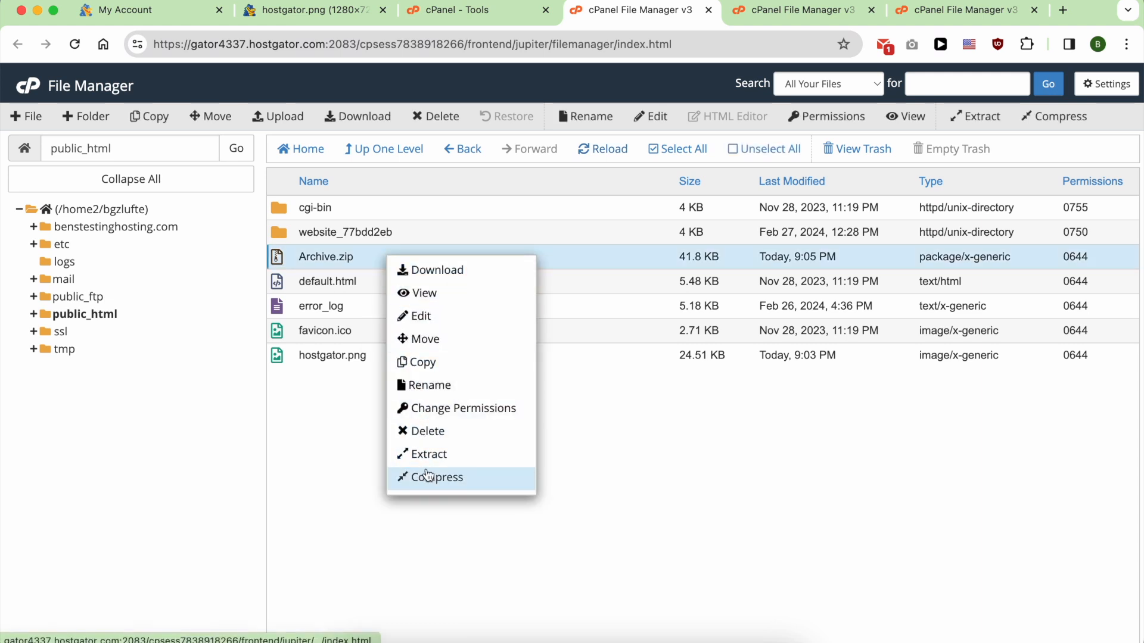
{"action": "left_click", "coordinate": [427, 454]}
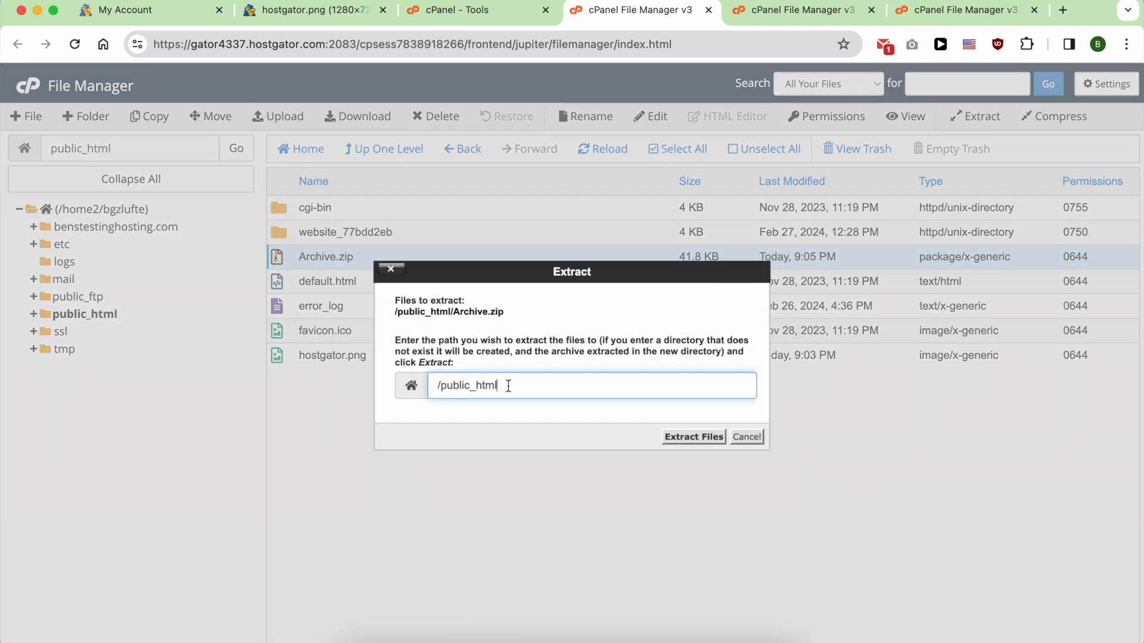
{"action": "double_click", "coordinate": [464, 386]}
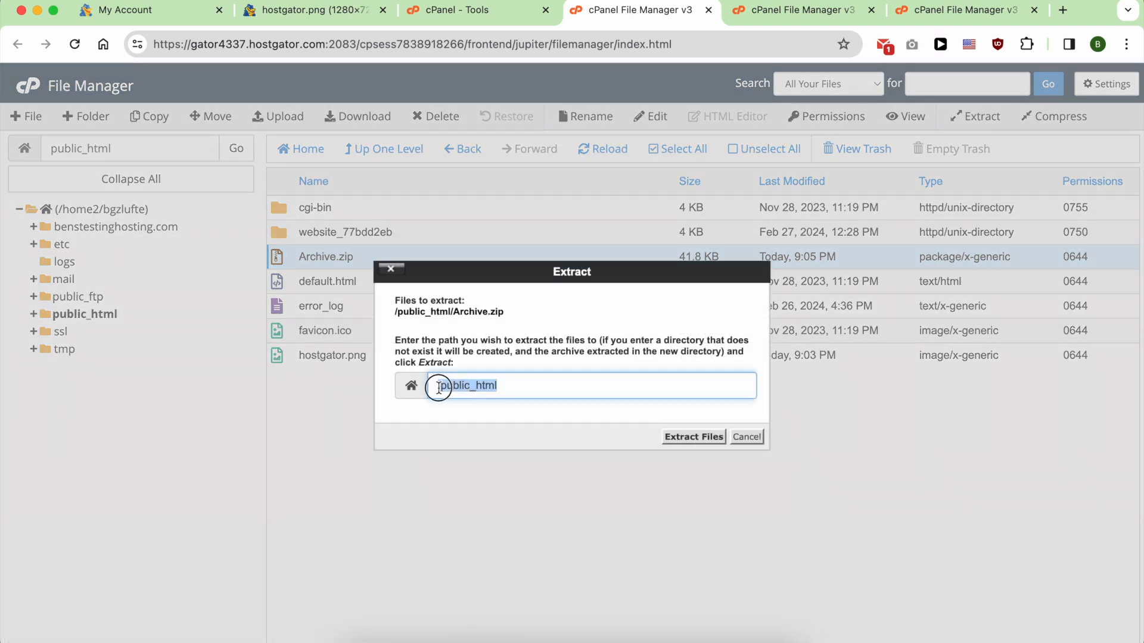
{"action": "left_click", "coordinate": [692, 436]}
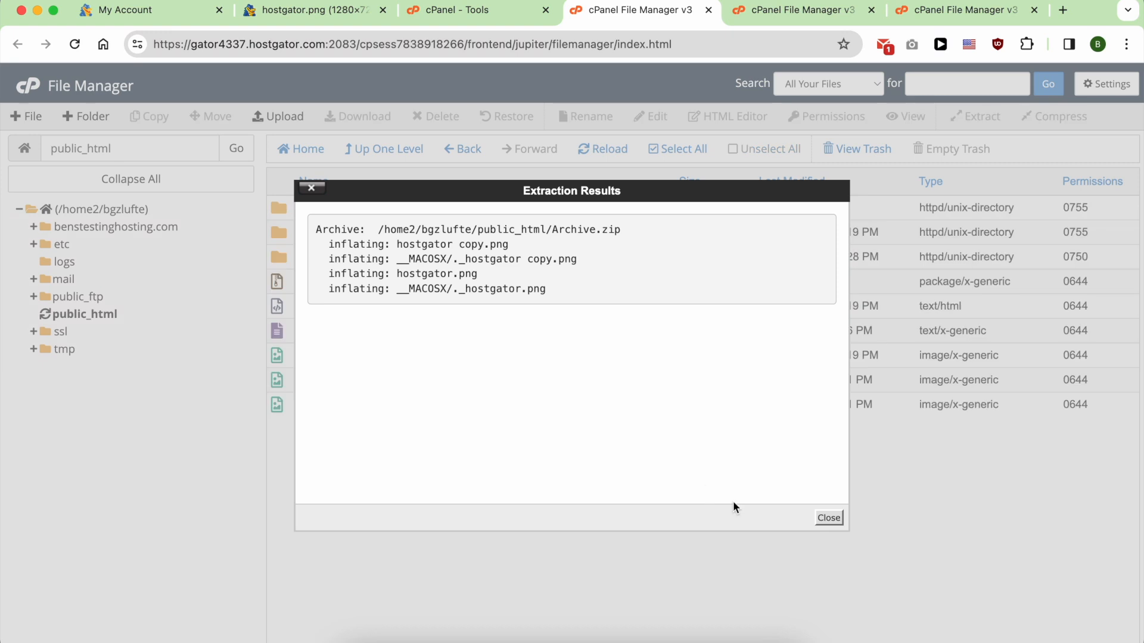
{"action": "left_click", "coordinate": [827, 517]}
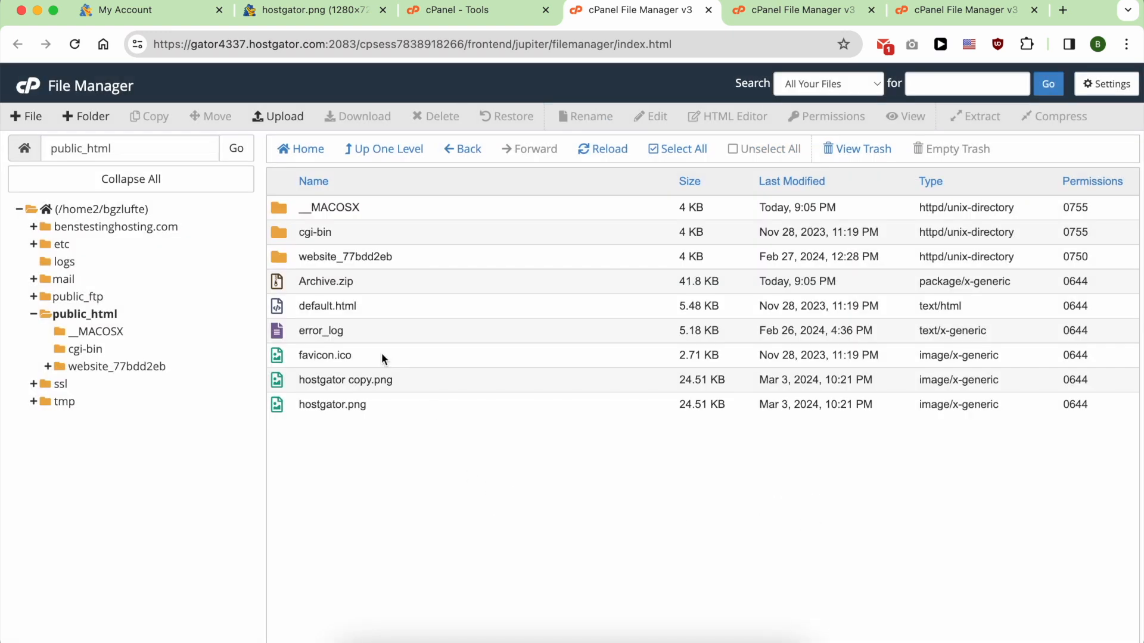
{"action": "left_click", "coordinate": [345, 379]}
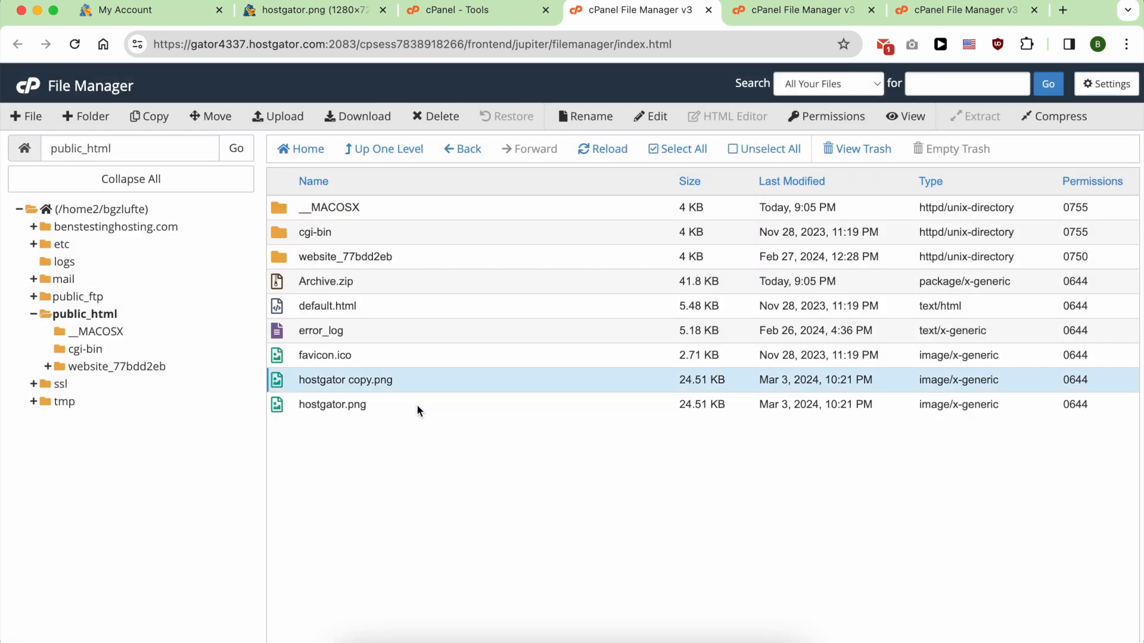
{"action": "left_click", "coordinate": [332, 404]}
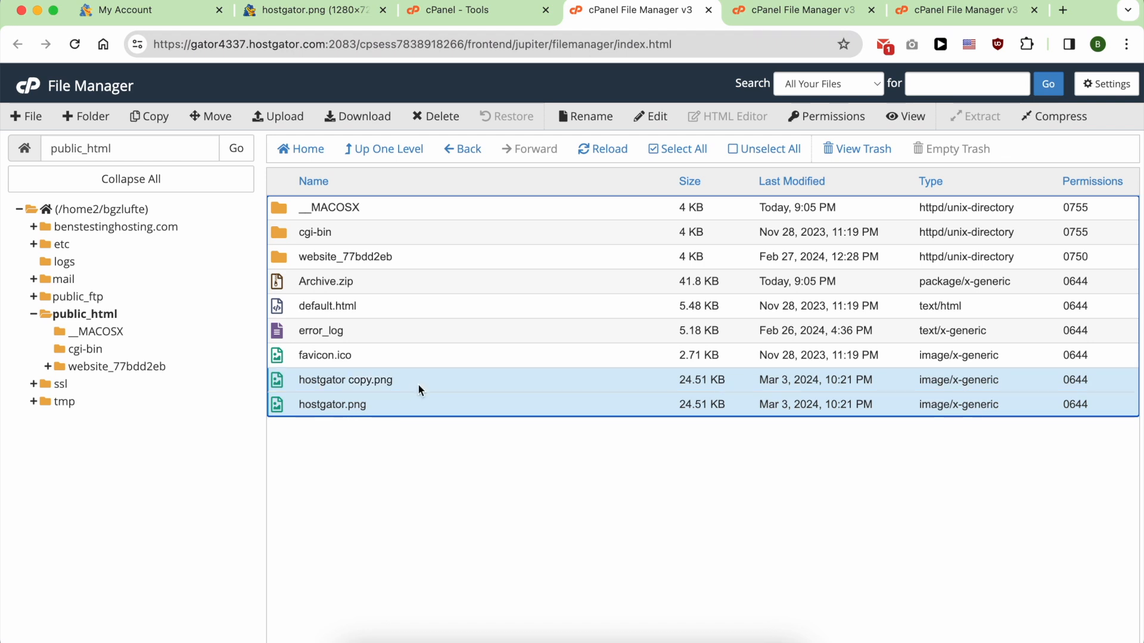
{"action": "left_click", "coordinate": [332, 404]}
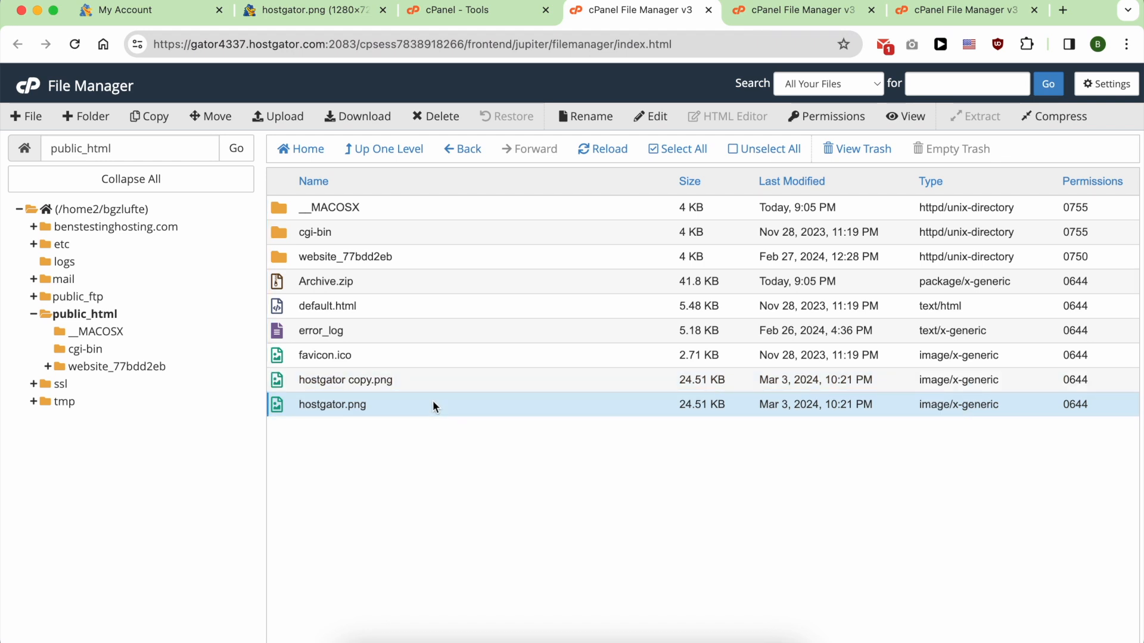